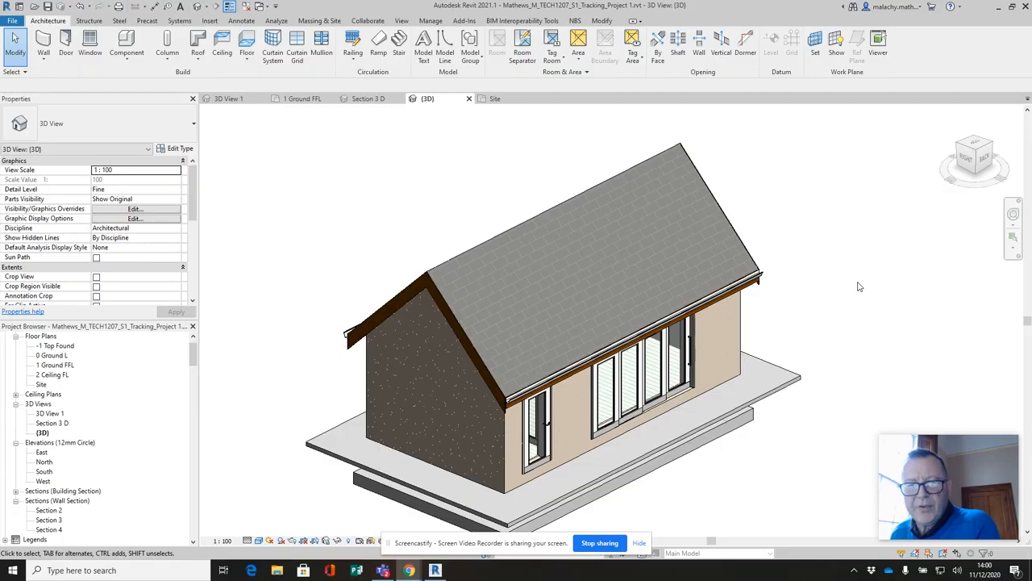
mouse_move(509, 111)
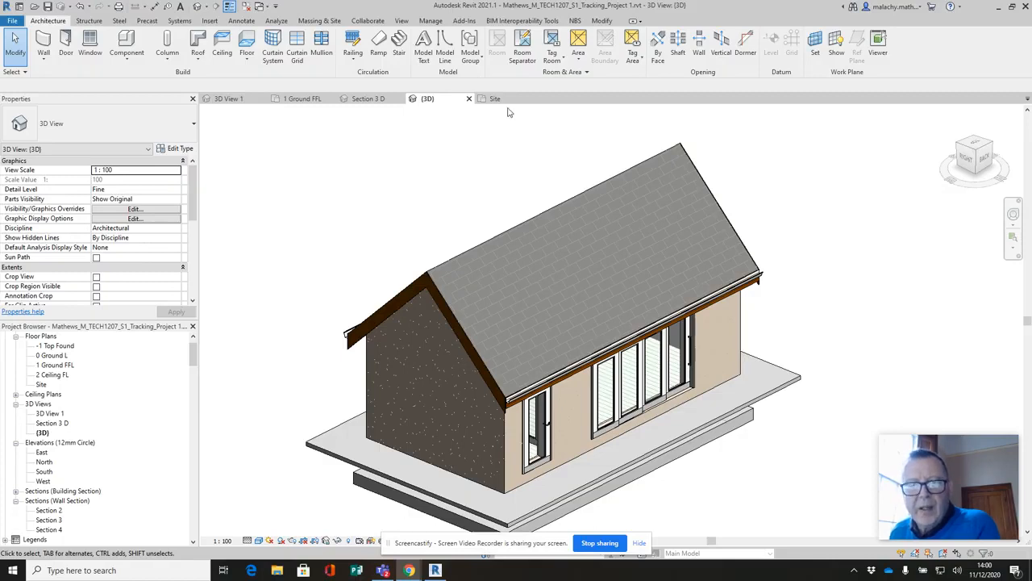
- Switch from the 3D house model to the Site floor plan view
click(494, 98)
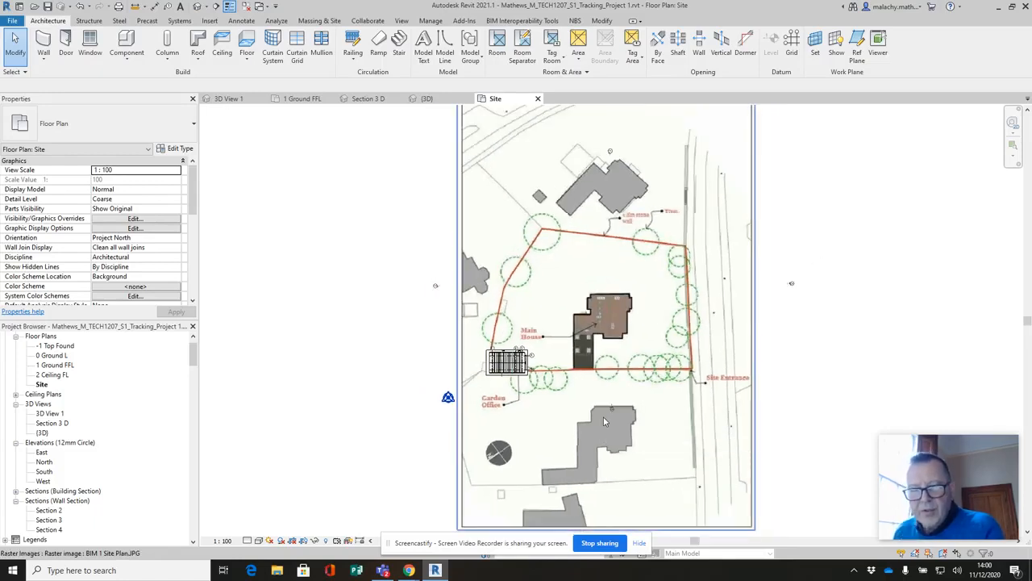
mouse_move(605, 421)
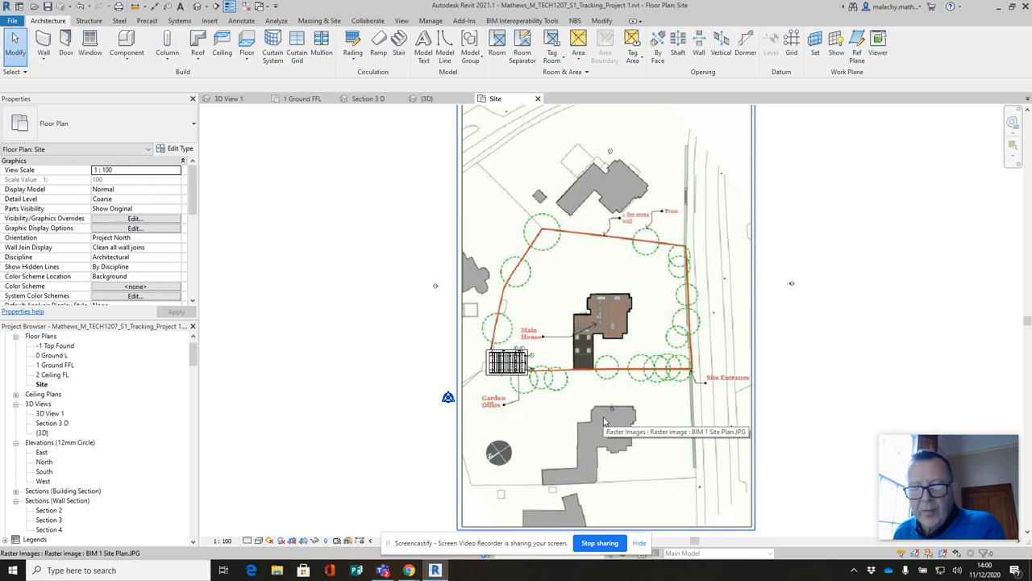
mouse_move(577, 410)
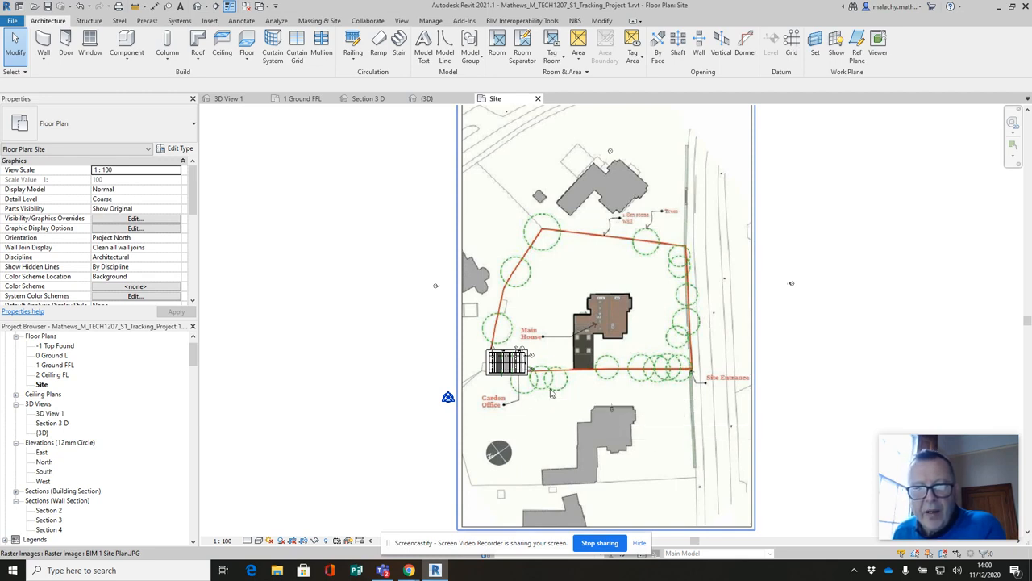
mouse_move(589, 349)
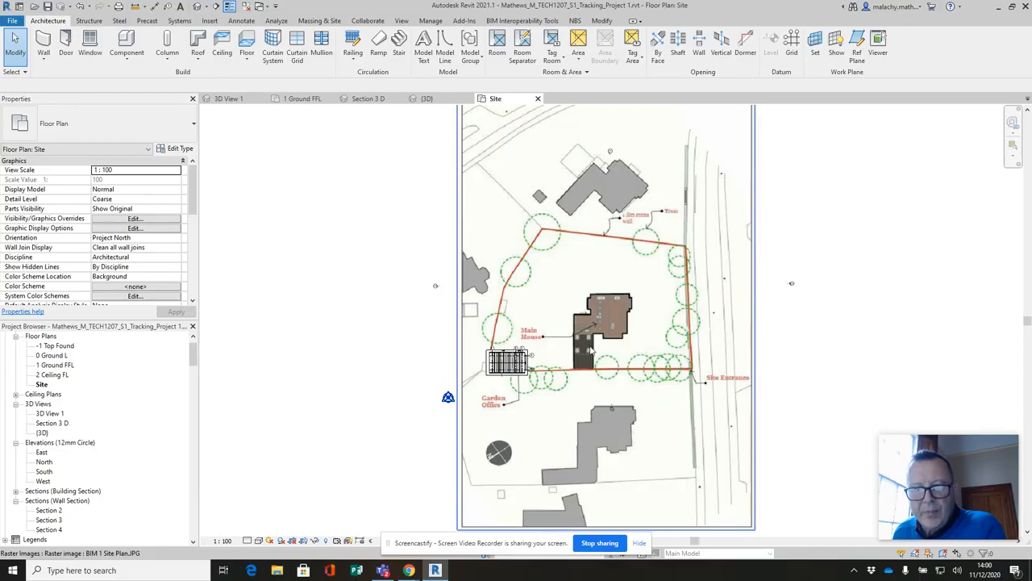
mouse_move(621, 352)
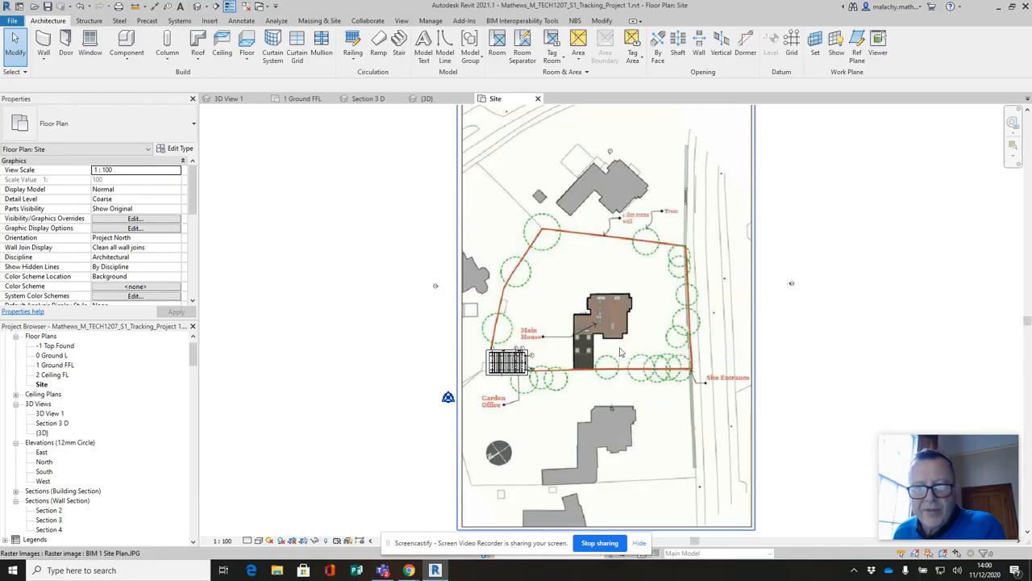
- Move the BIM 1 Site Plan.JPG image so the garden office sits in the boundary corner
click(605, 335)
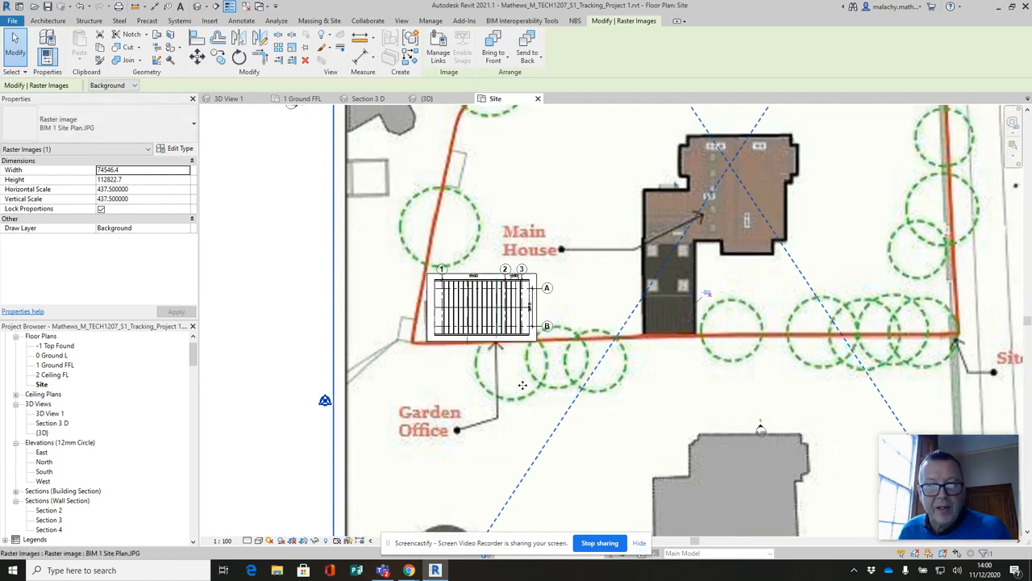
mouse_move(522, 384)
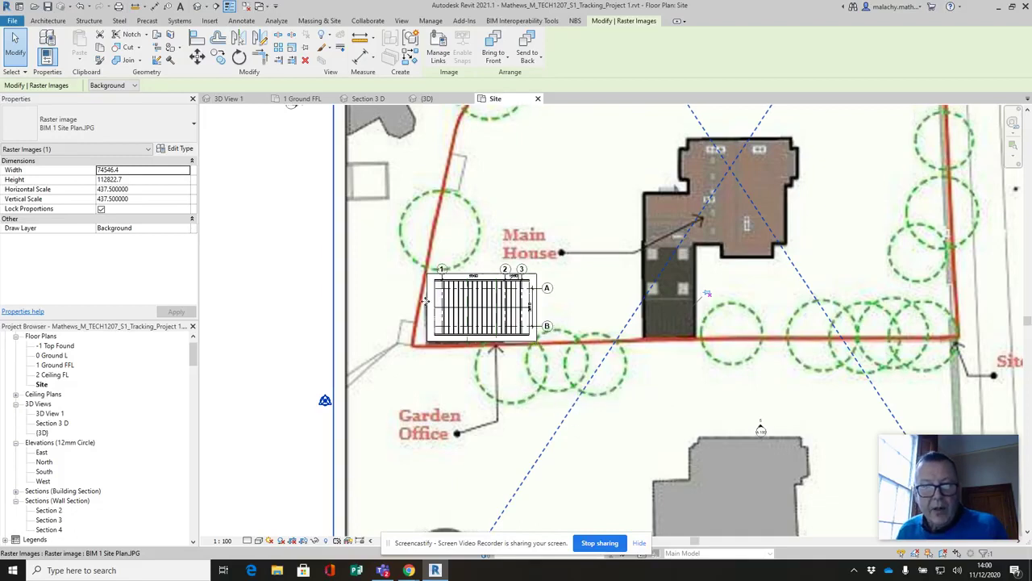
mouse_move(546, 405)
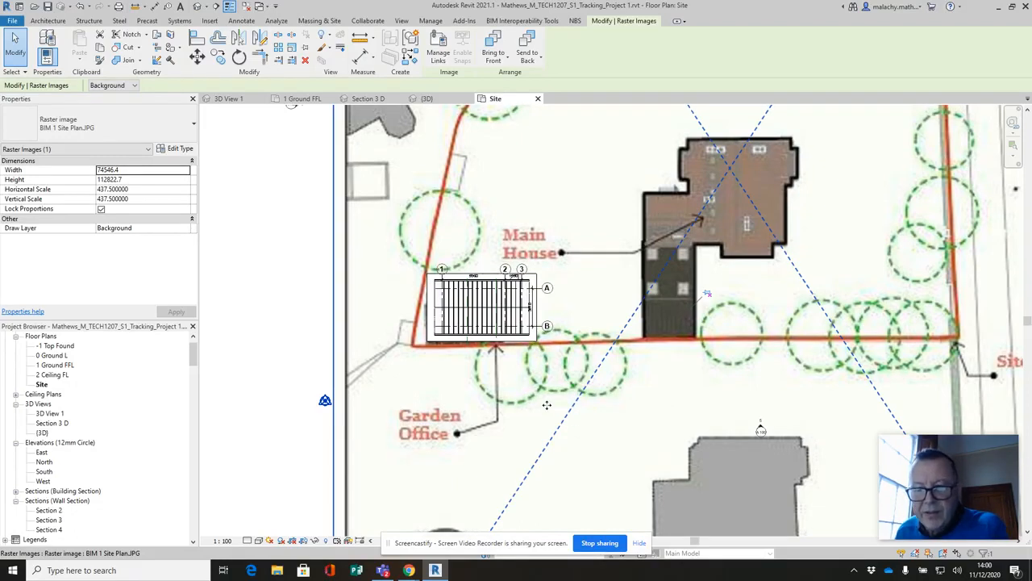
mouse_move(532, 385)
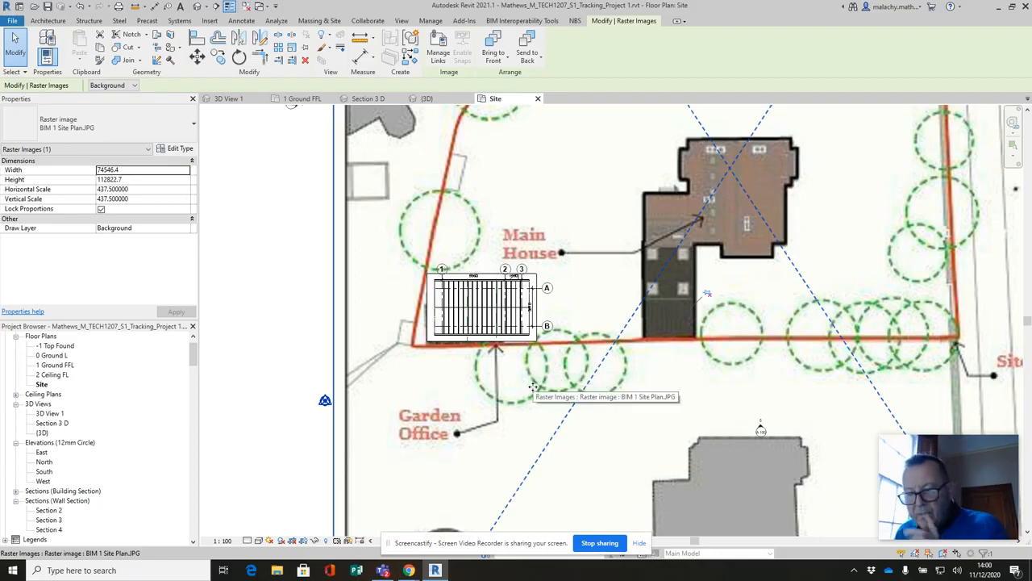
mouse_move(529, 390)
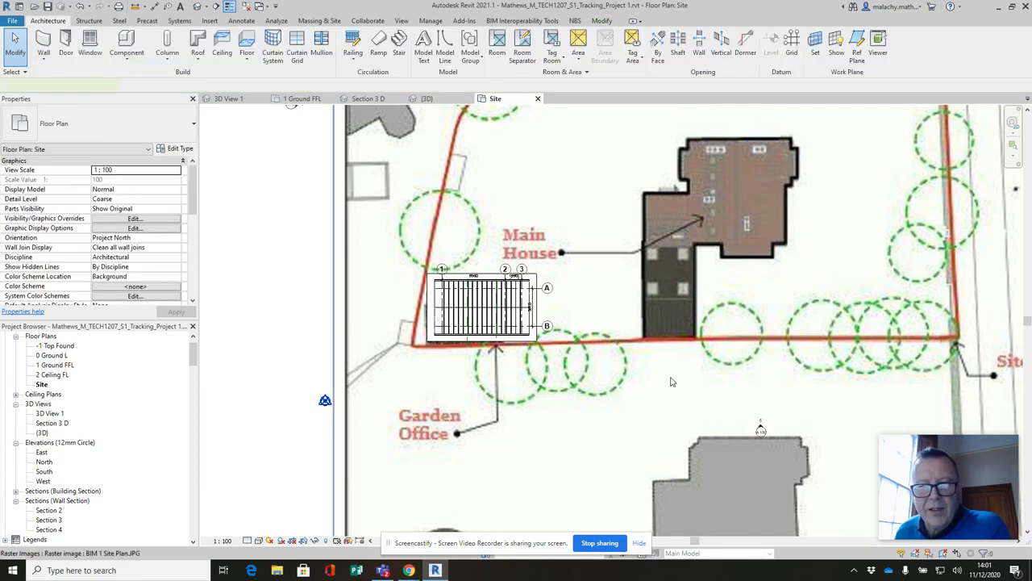
click(702, 310)
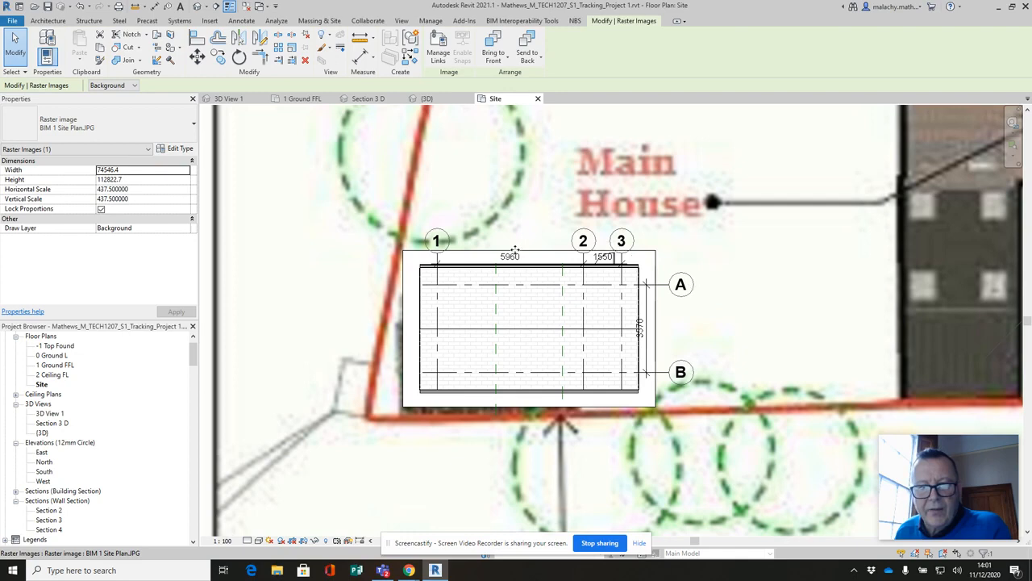
mouse_move(740, 317)
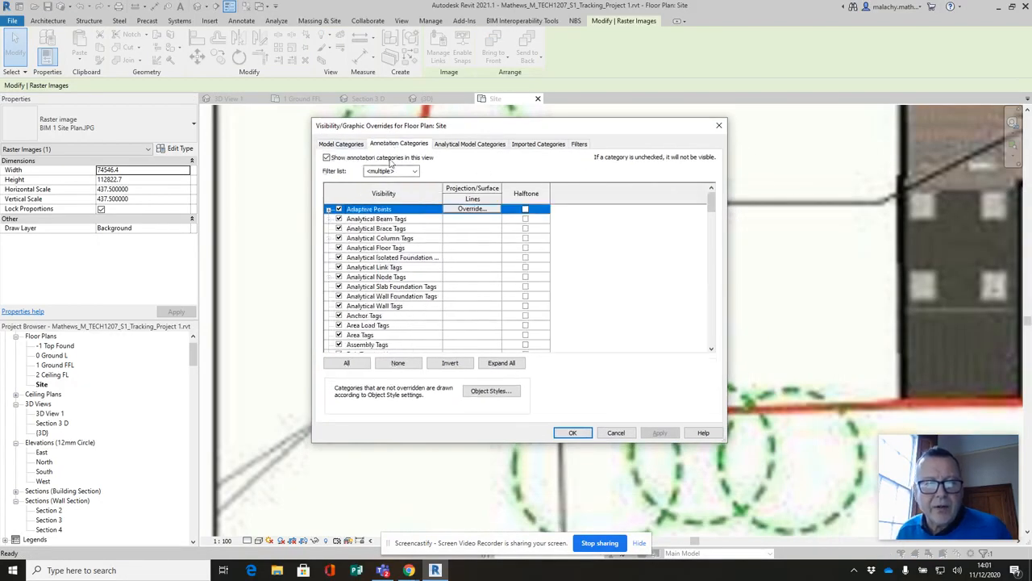
- Uncheck Grids and Dimensions in the Site plan's Visibility/Graphics annotation categories and apply
scroll(down, 3)
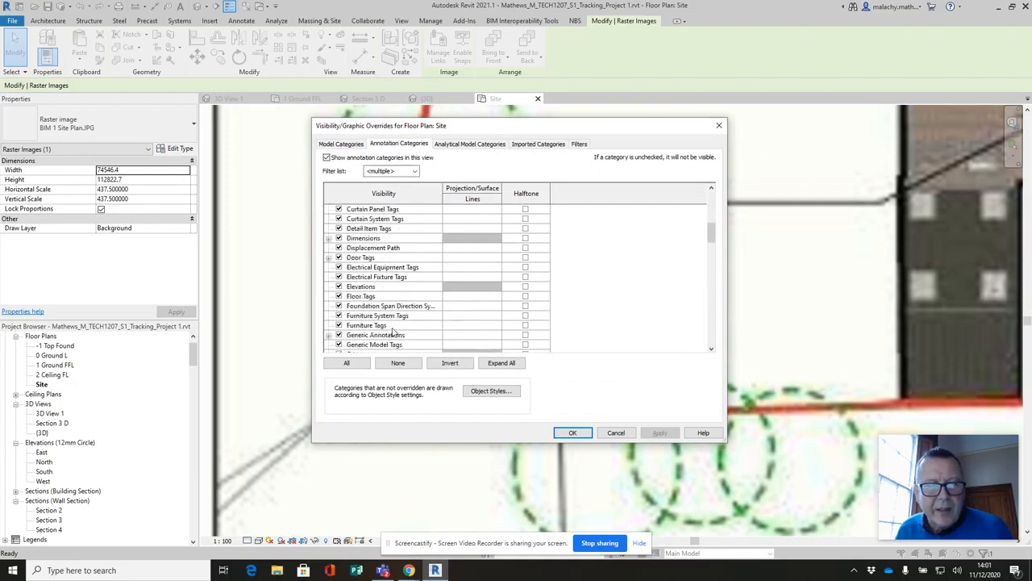
scroll(down, 3)
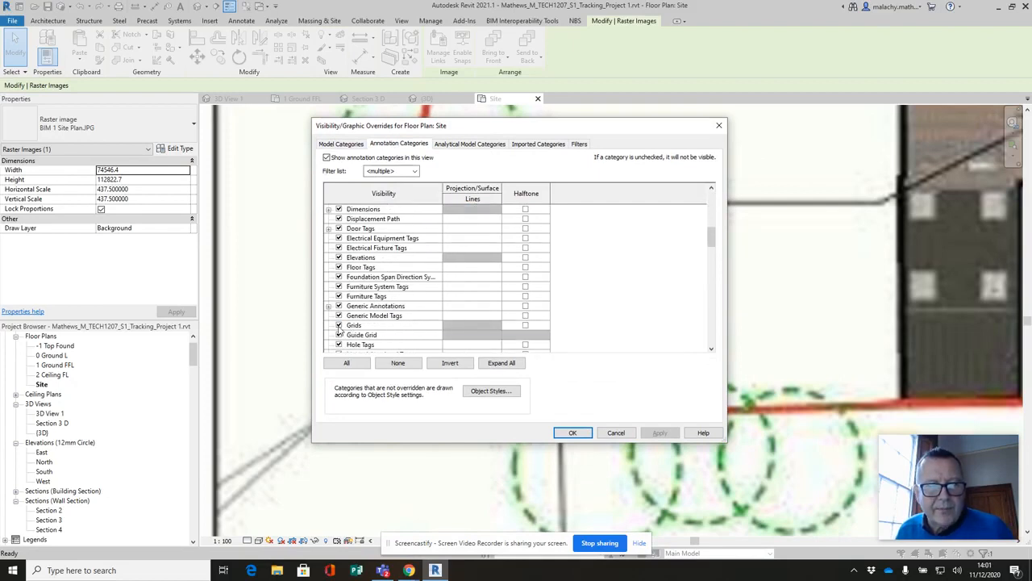
click(338, 325)
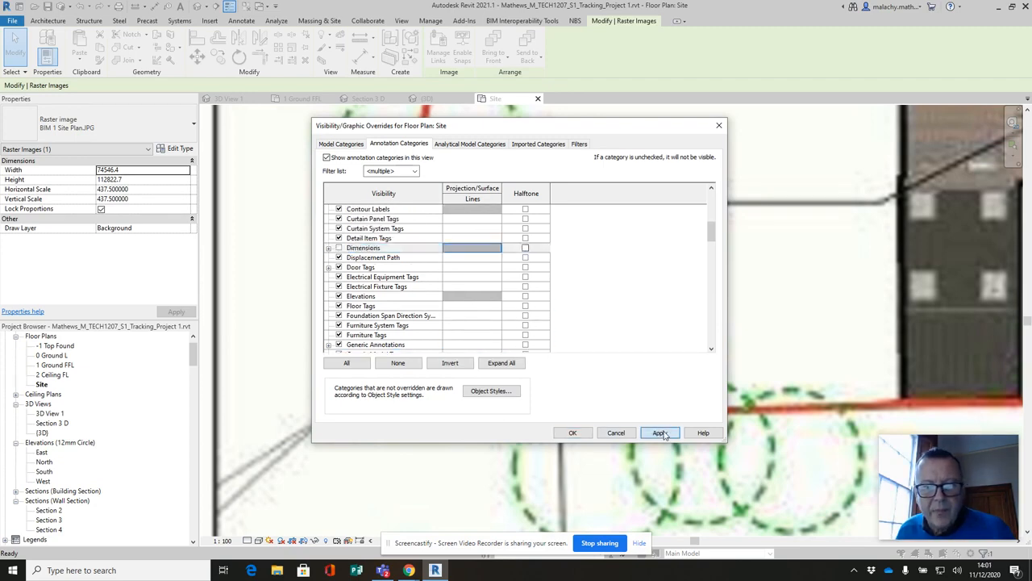
click(572, 433)
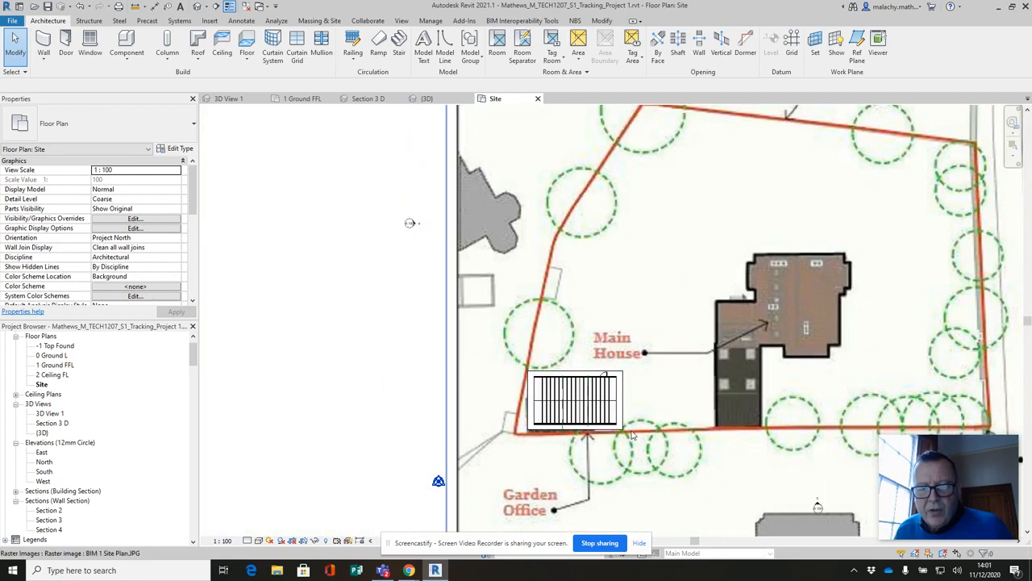
mouse_move(658, 399)
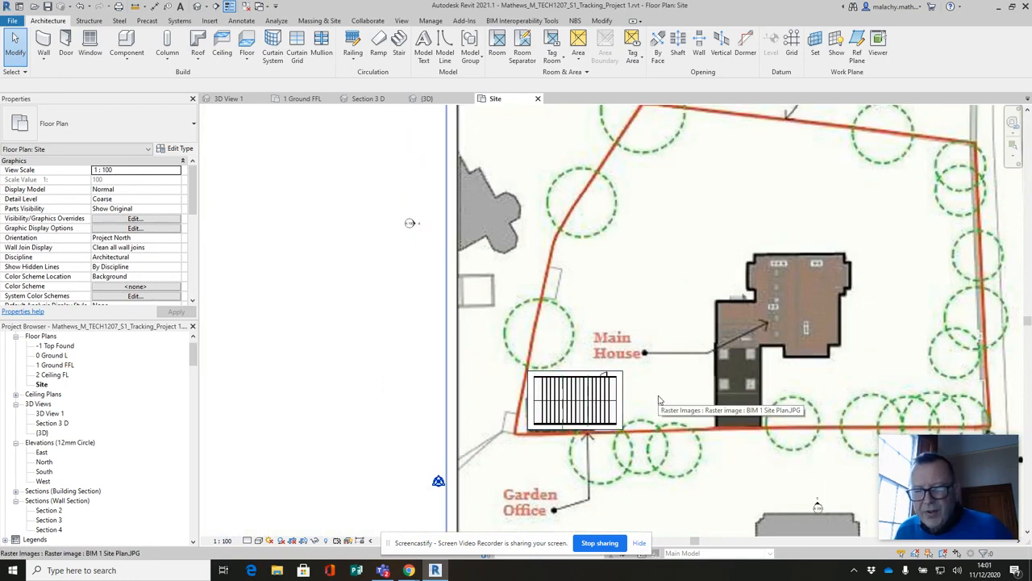
mouse_move(585, 313)
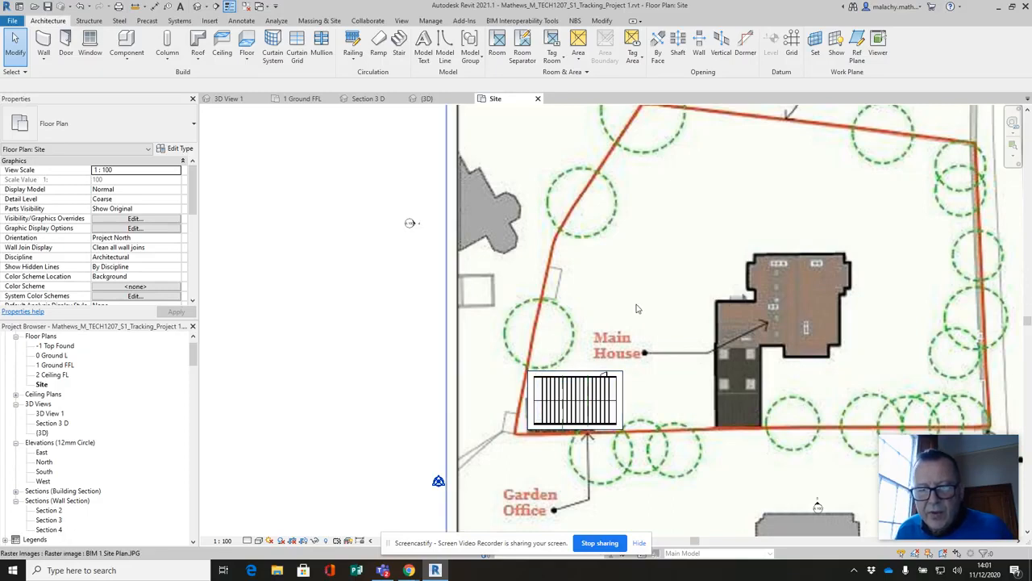
mouse_move(637, 308)
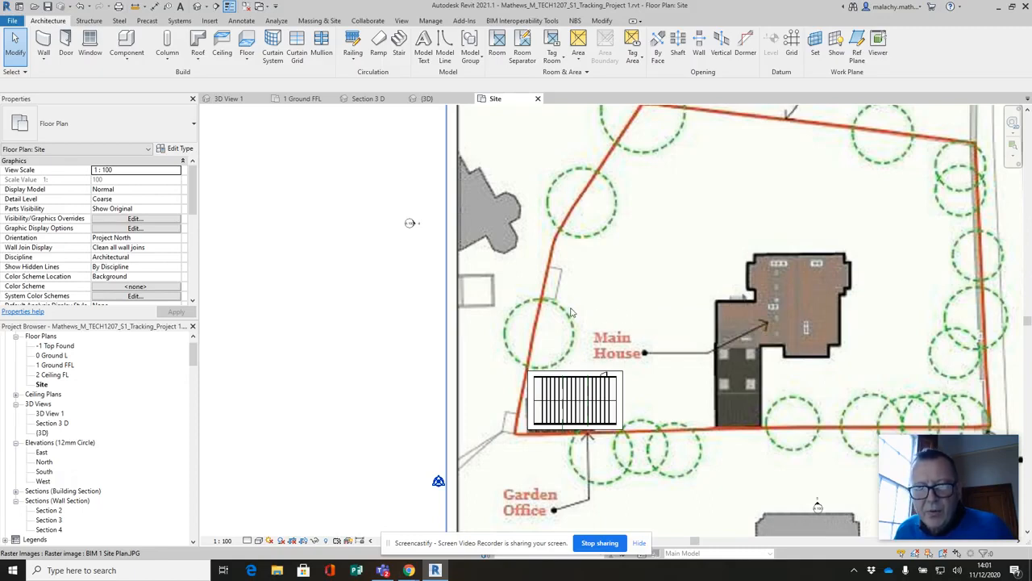
mouse_move(543, 305)
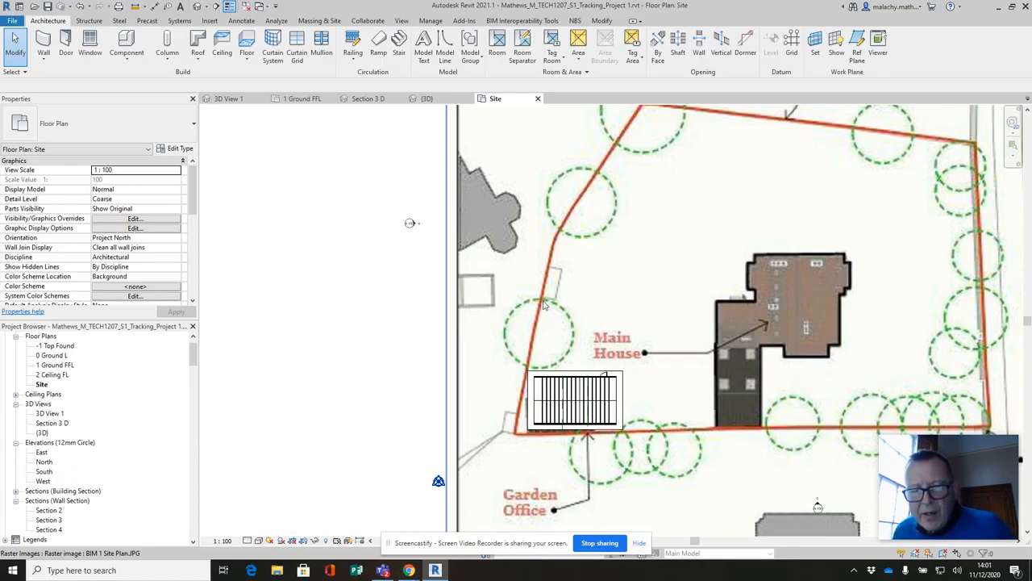
mouse_move(543, 304)
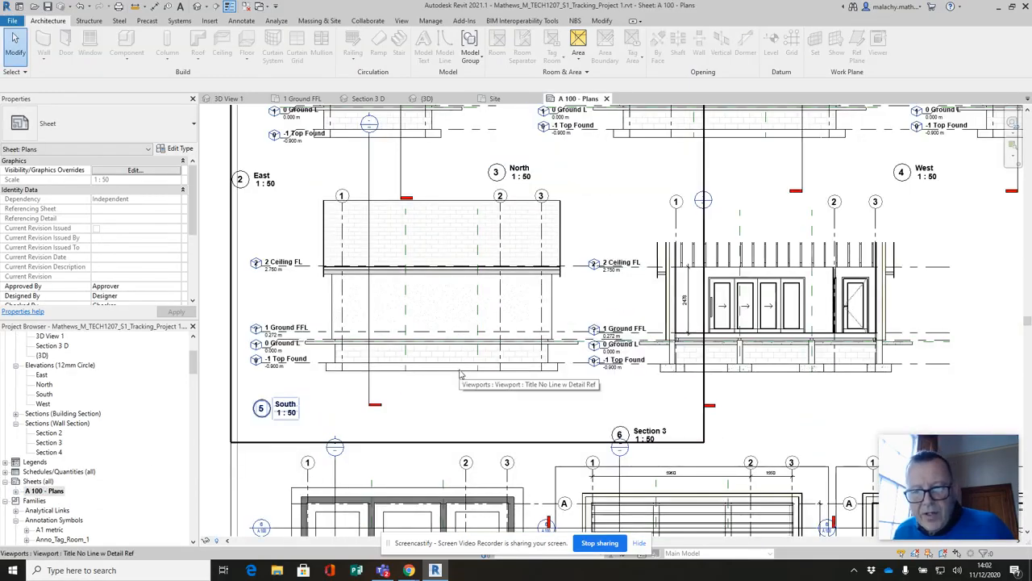
mouse_move(365, 391)
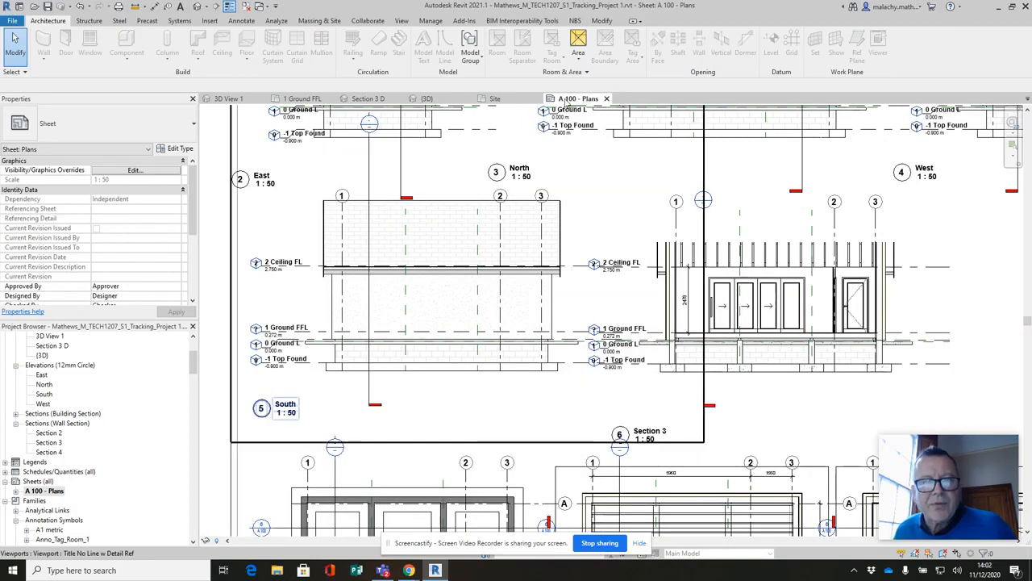
- Switch from sheet A 100 - Plans back to the Site floor plan
click(493, 98)
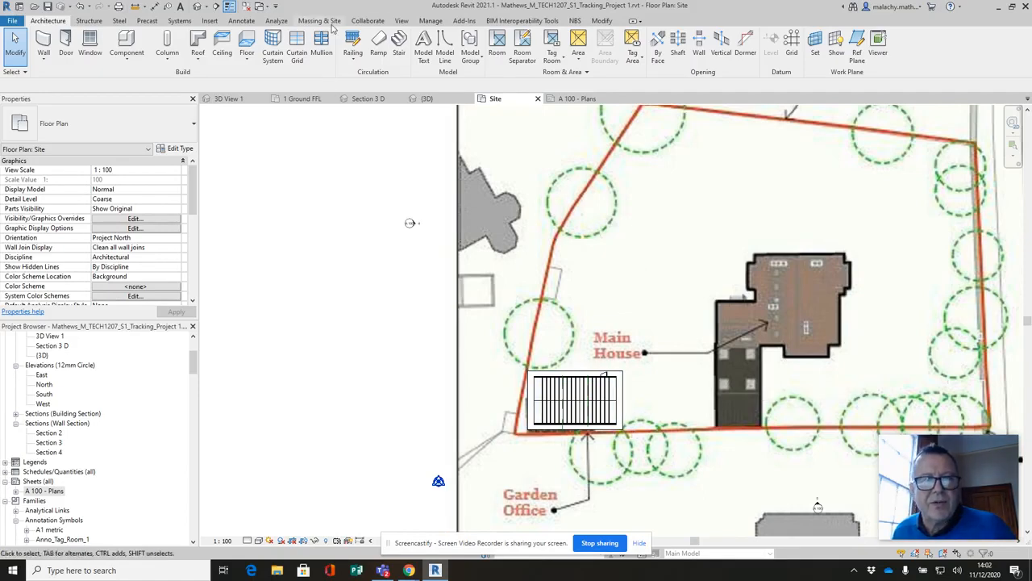
- Start a toposurface at elevation -150 and place its first boundary point near the garden office
click(323, 20)
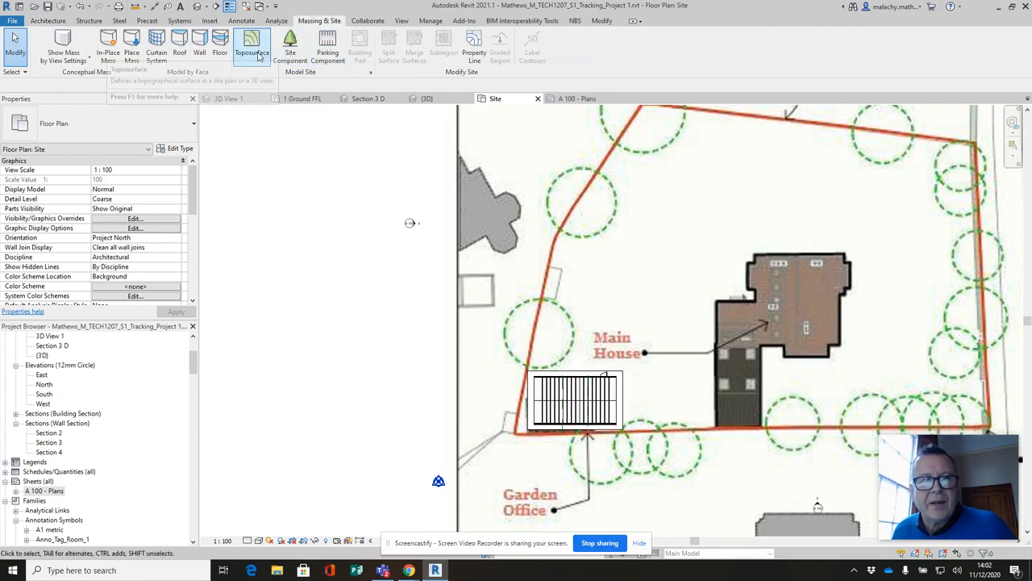
click(249, 36)
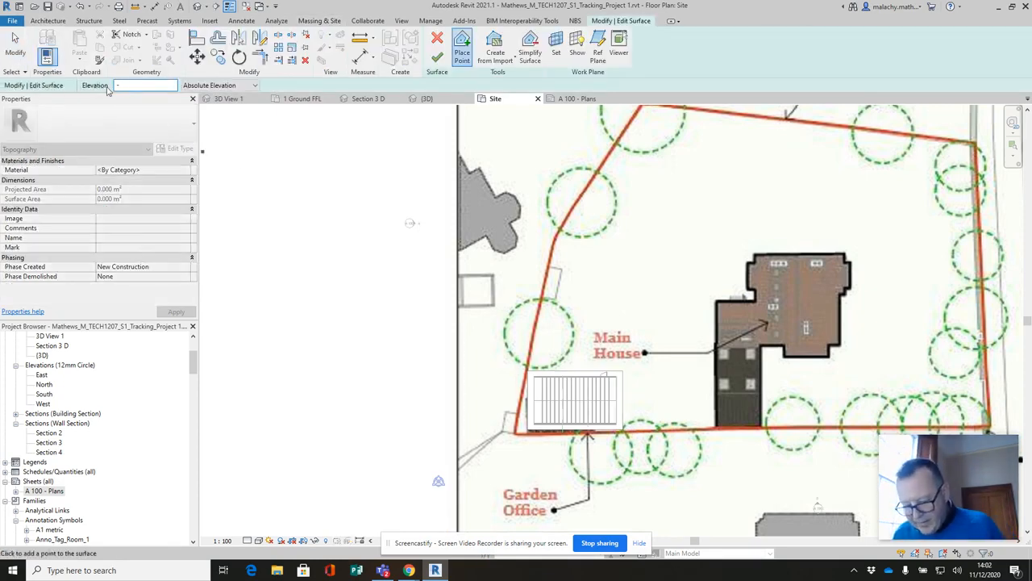
text(-150.0)
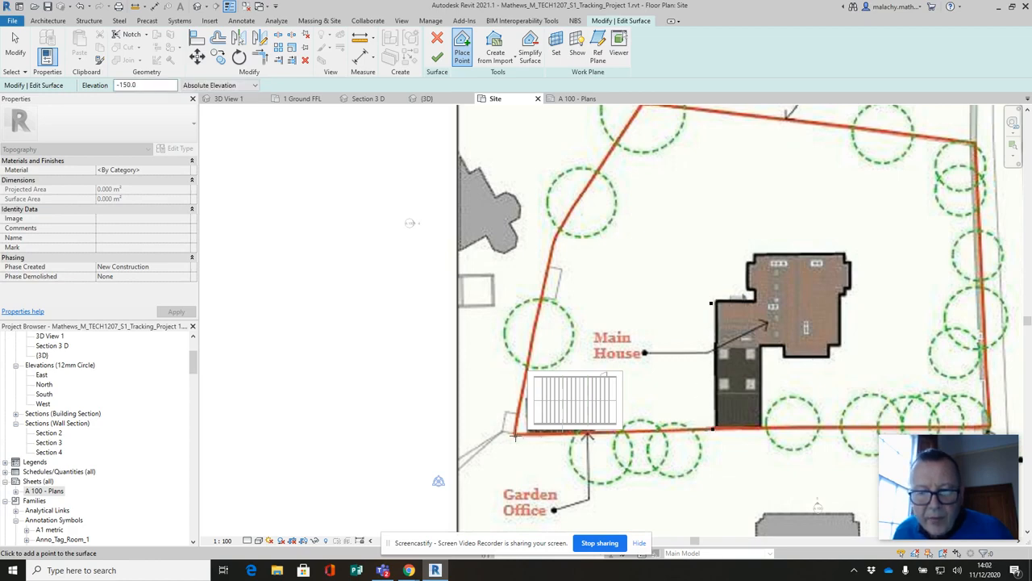
click(524, 369)
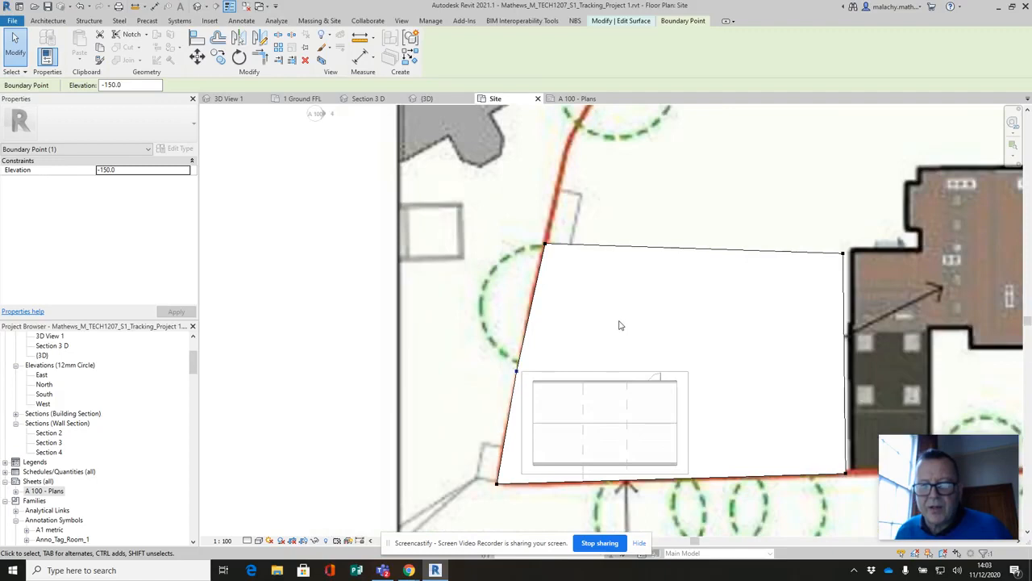
mouse_move(843, 256)
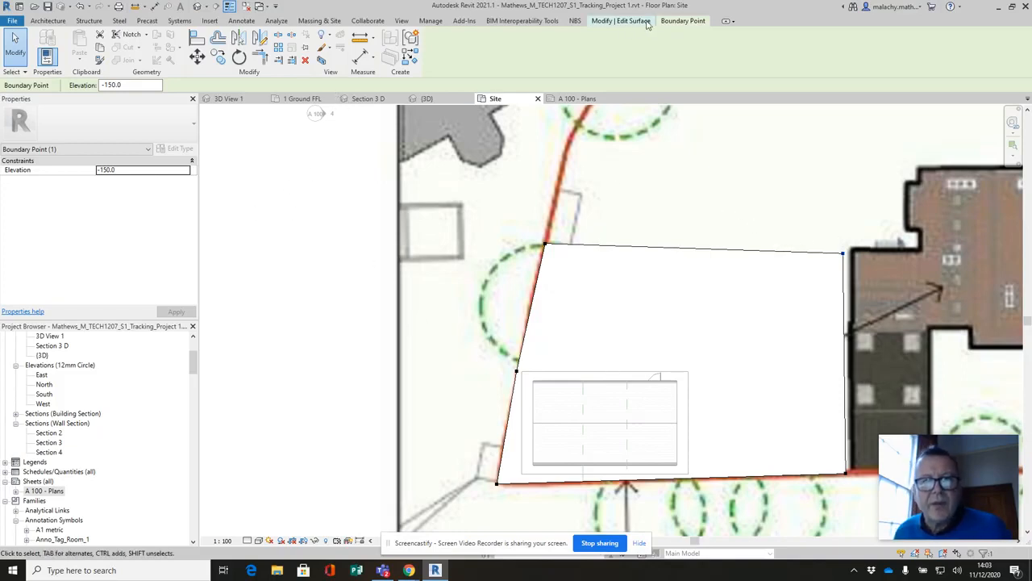
- Finish the toposurface and assign it the Site - Grass material
click(650, 20)
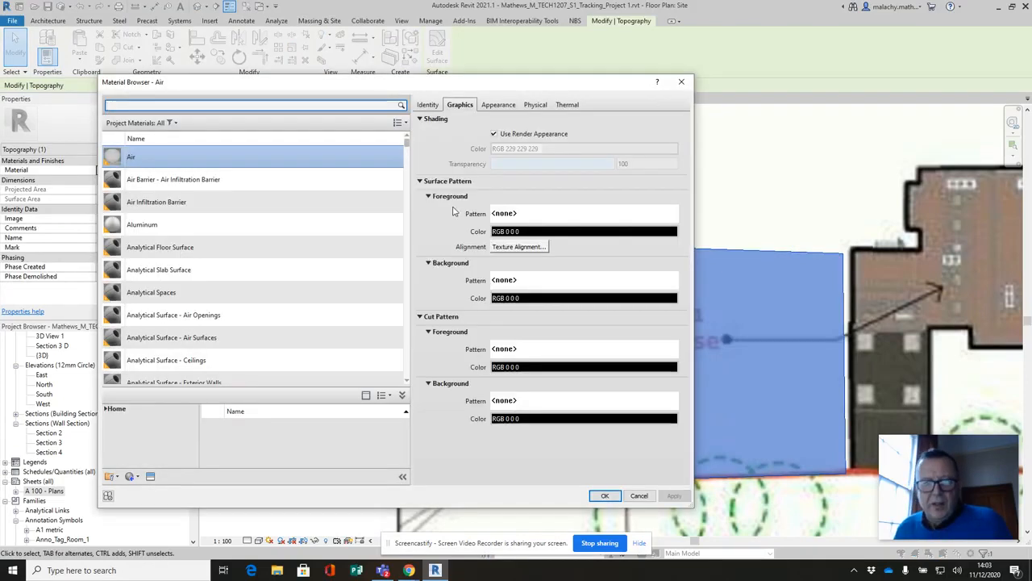
scroll(down, 3)
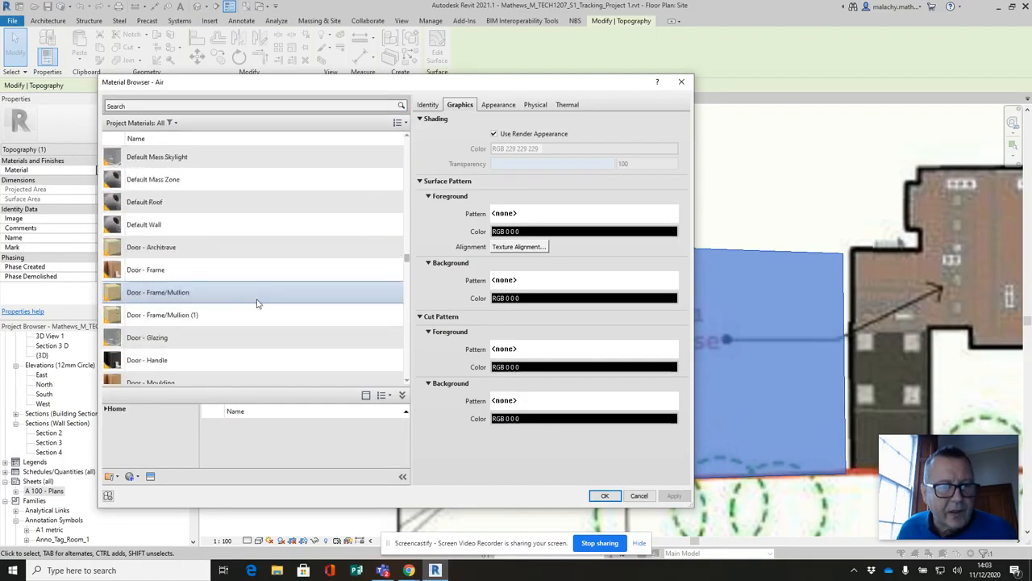
scroll(down, 3)
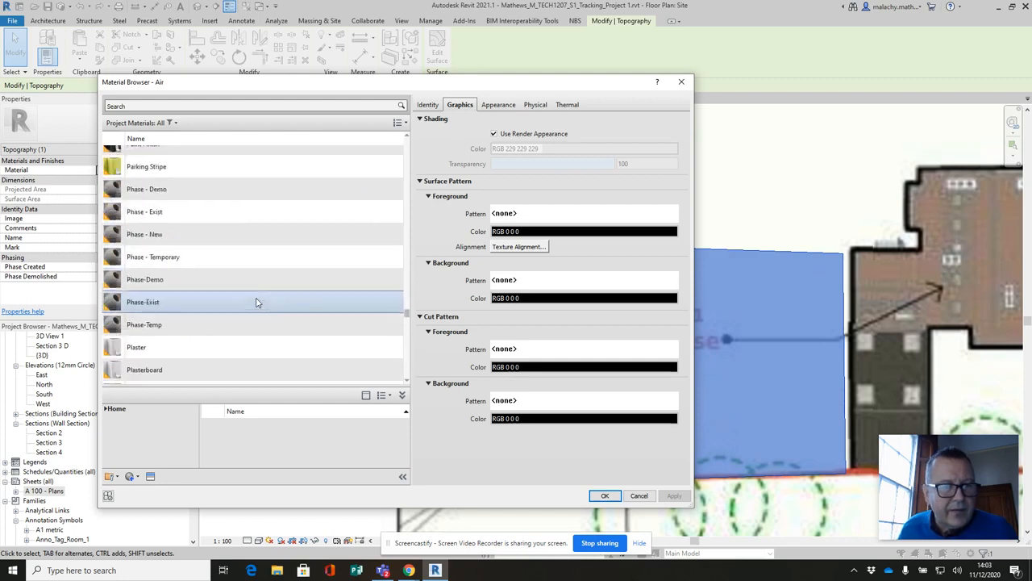
scroll(down, 3)
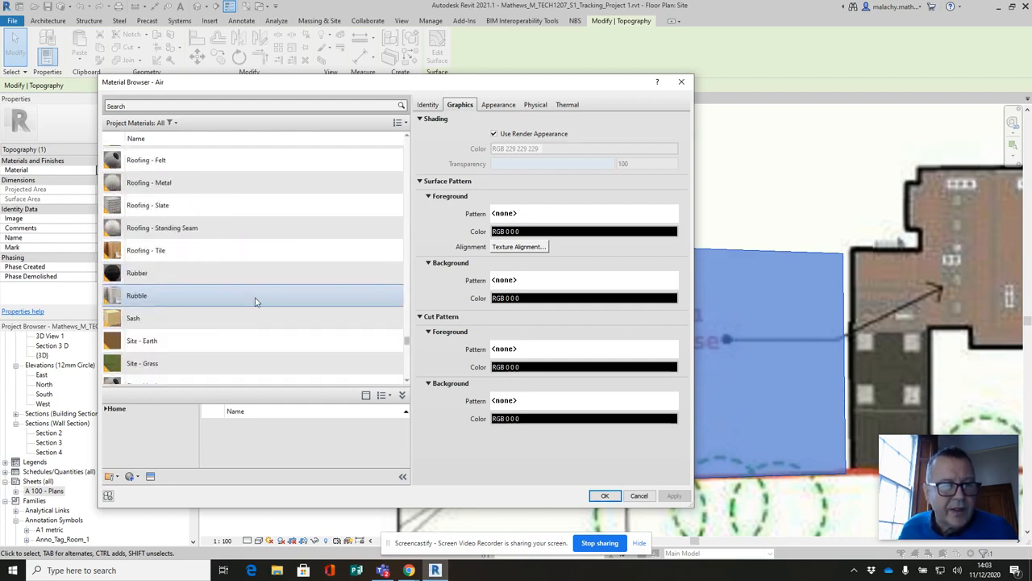
scroll(down, 3)
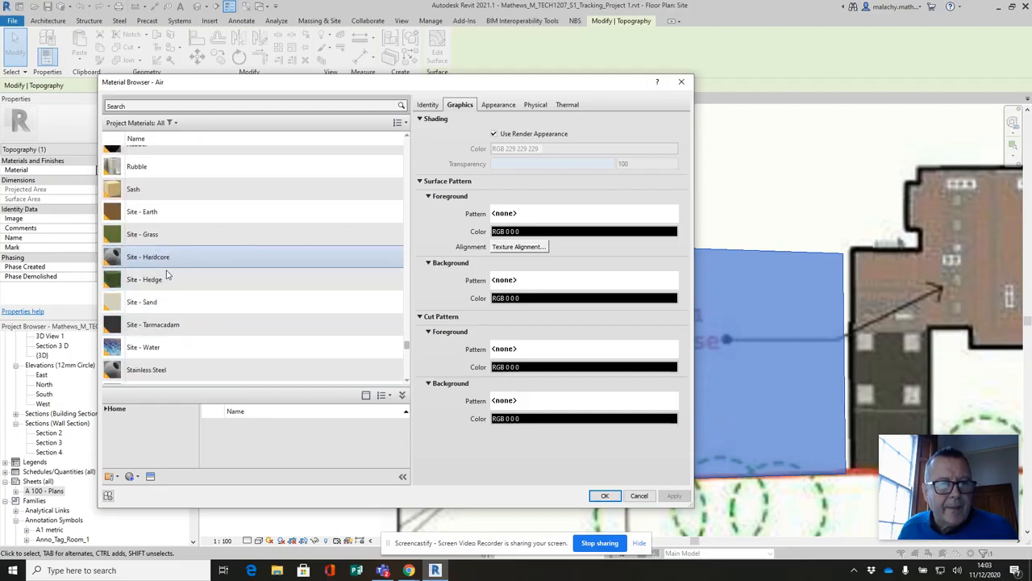
click(143, 234)
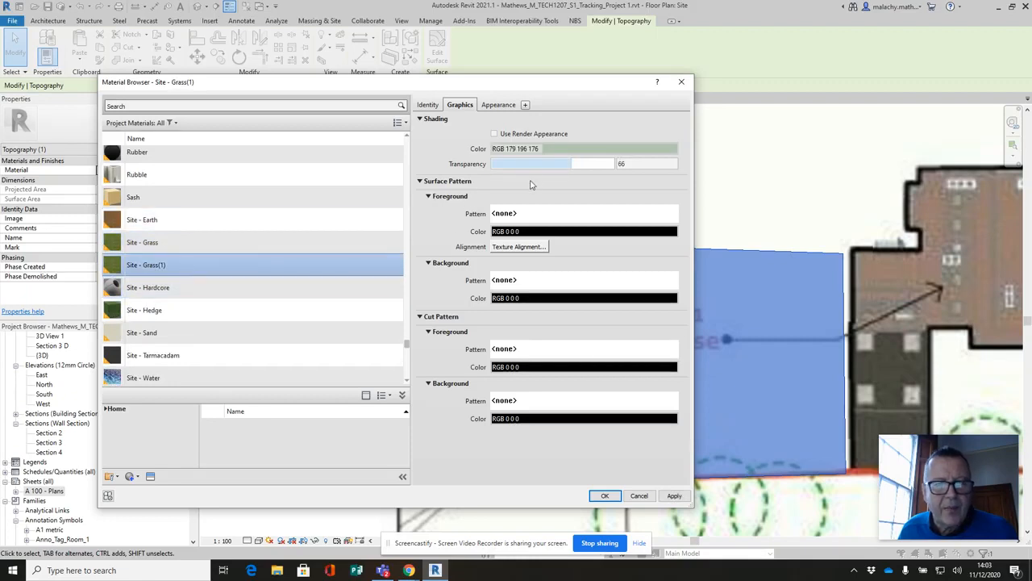
- Give the grass material colour RGB 237 240 236 with 0 transparency
drag(532, 163, 492, 164)
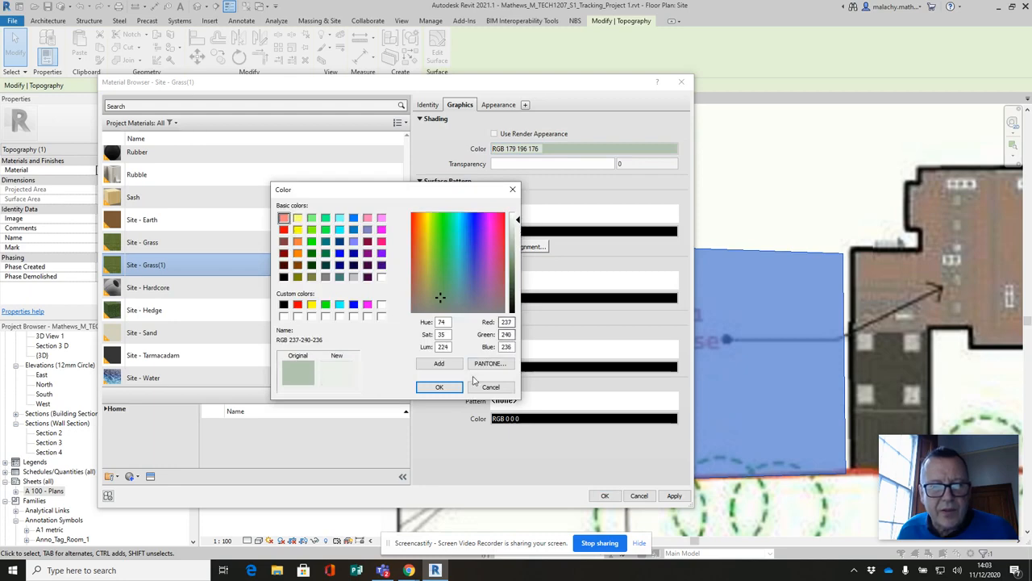
click(440, 387)
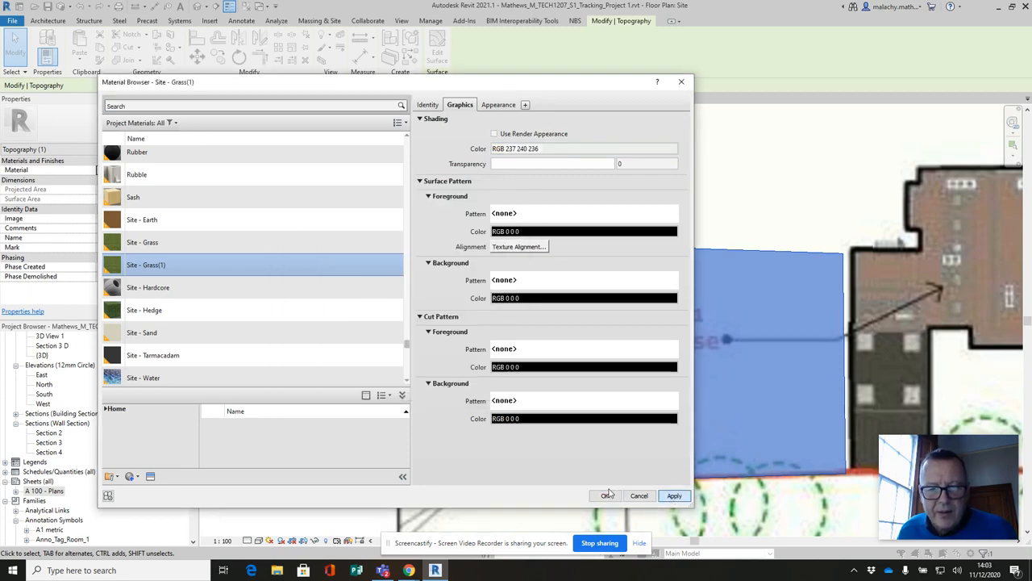
click(604, 495)
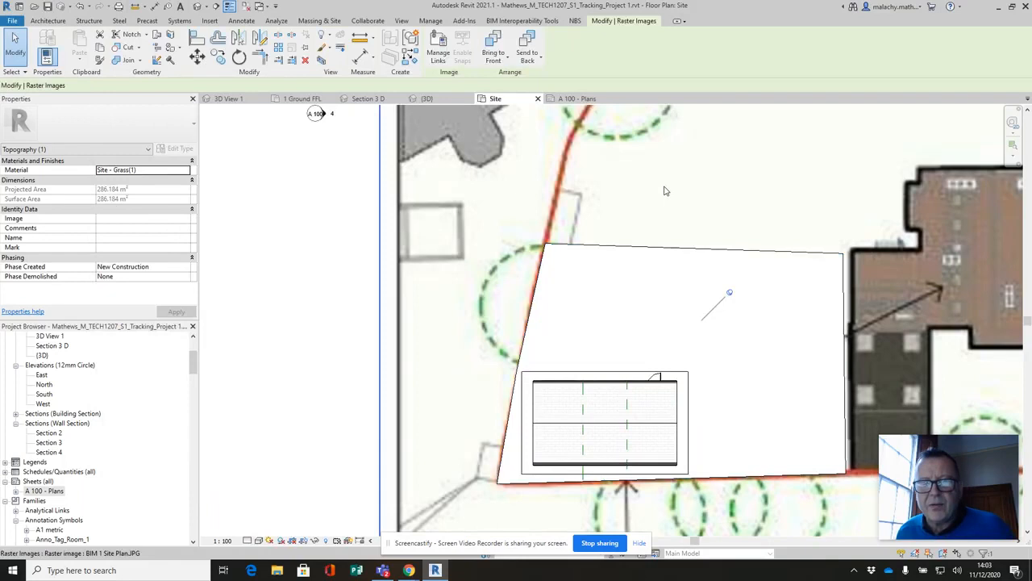
- Select the site plan image and then an elevation marker in the Site plan
click(653, 185)
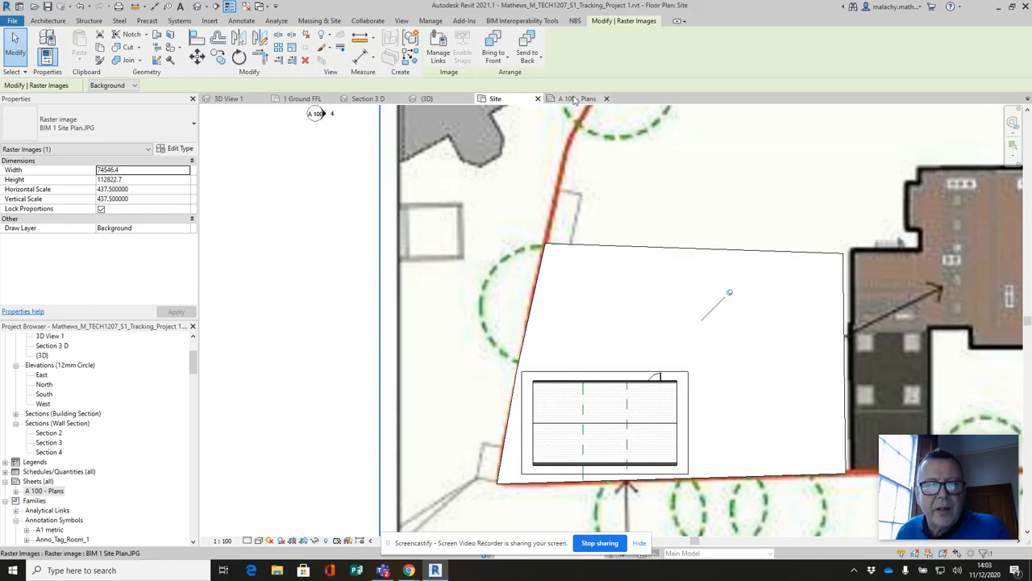
click(568, 98)
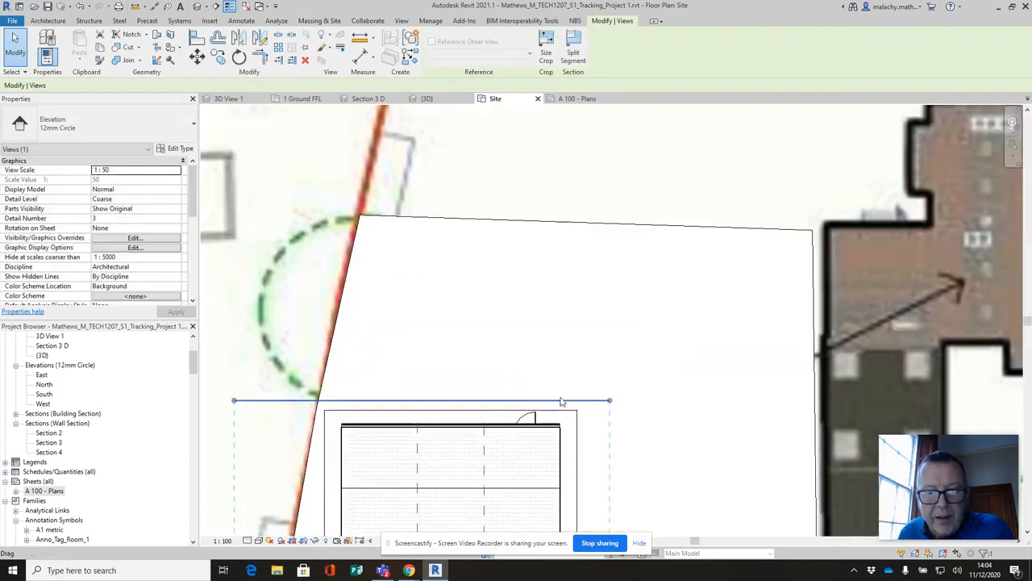
- Drag the elevation cut line onto the garden office's top edge, then reopen sheet A 100 - Plans
drag(562, 401, 575, 414)
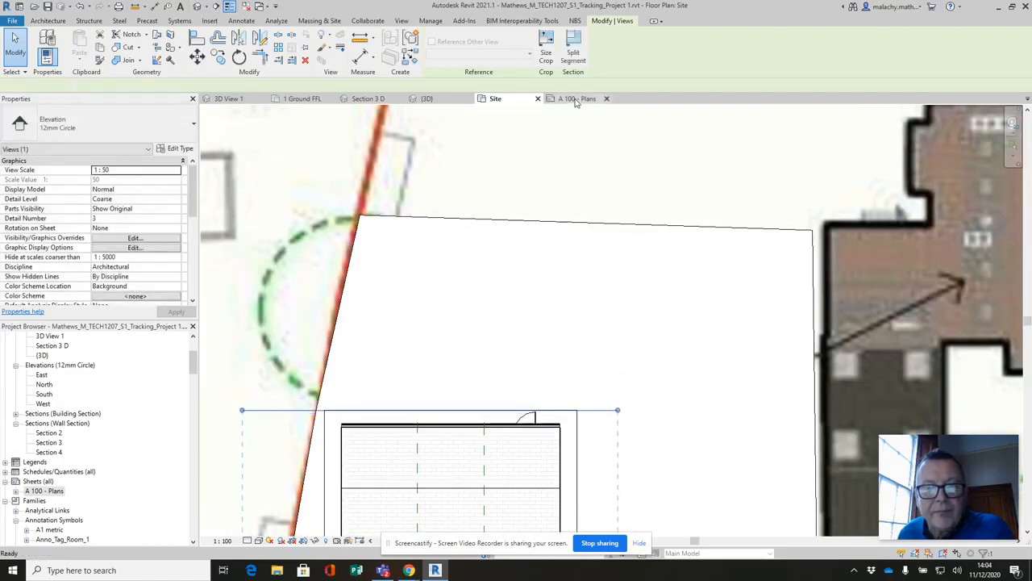
click(577, 98)
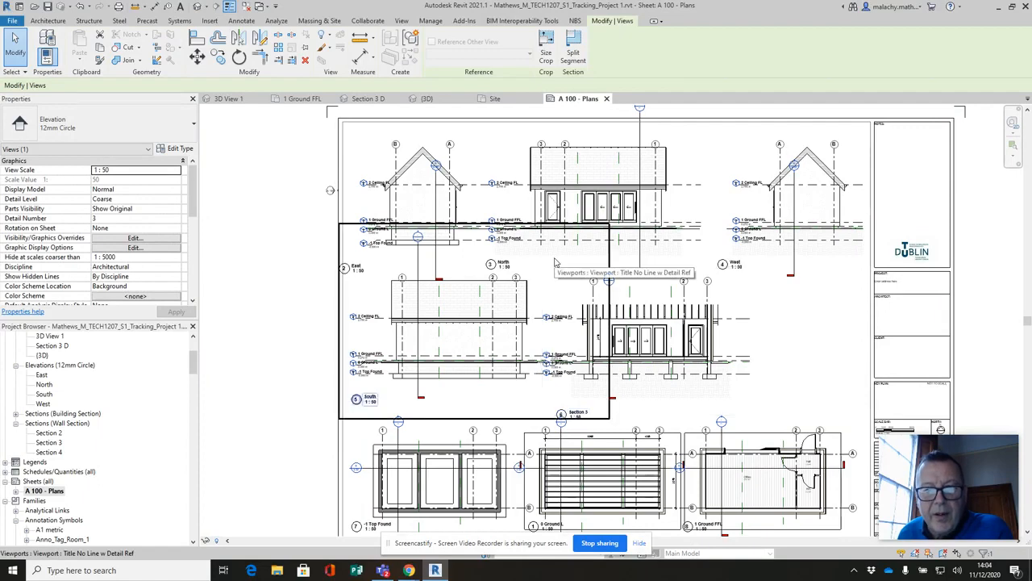